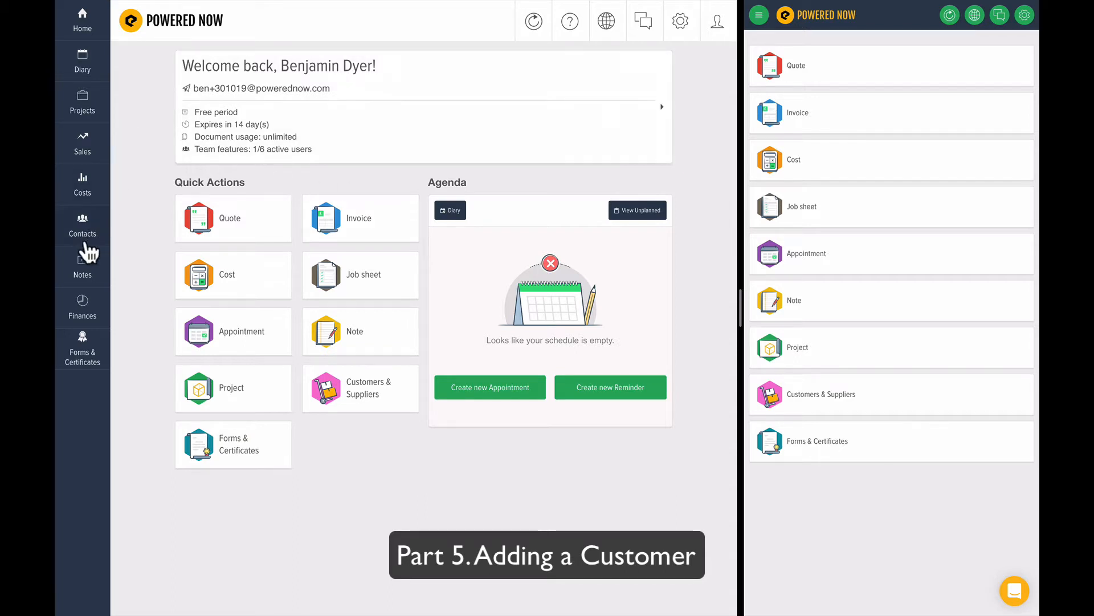
pyautogui.moveTo(405, 243)
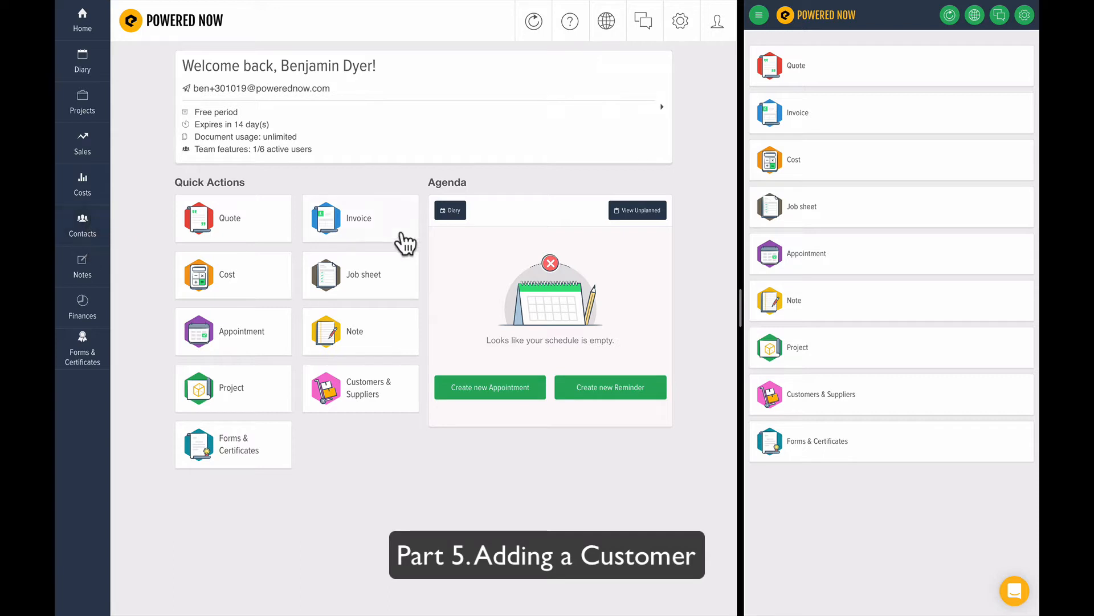
pyautogui.moveTo(766, 30)
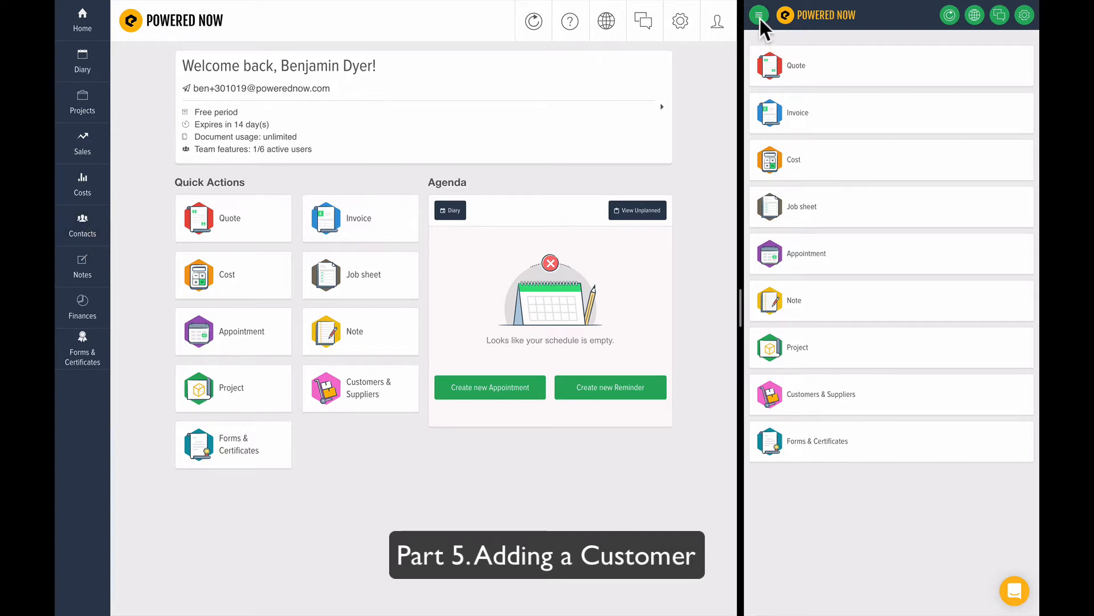
# Go to Contacts and start a blank New Contact form.
pyautogui.click(760, 15)
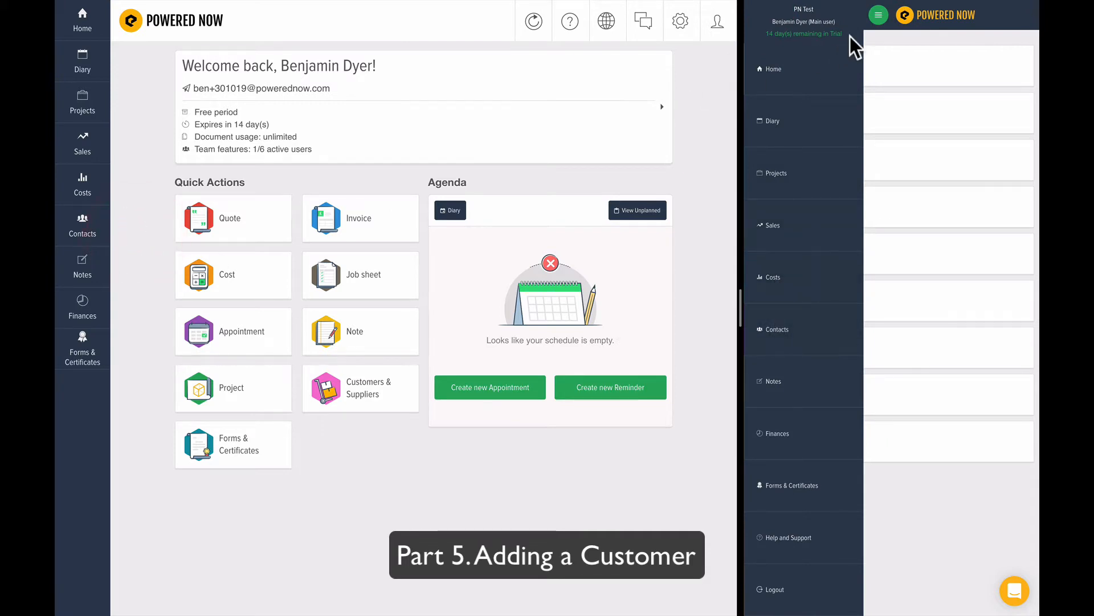
pyautogui.click(878, 14)
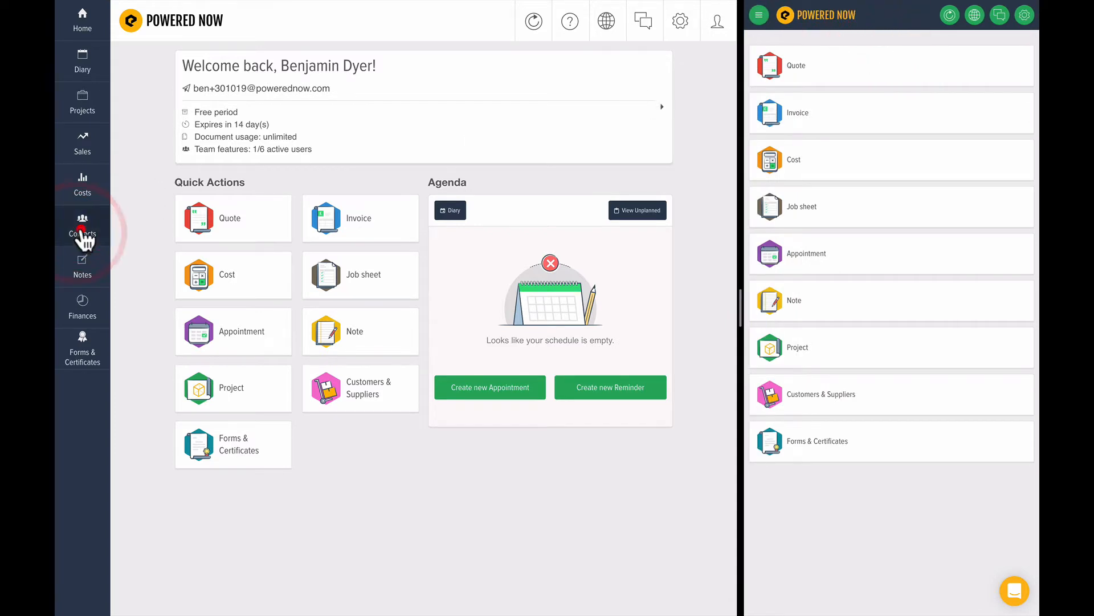
pyautogui.click(82, 225)
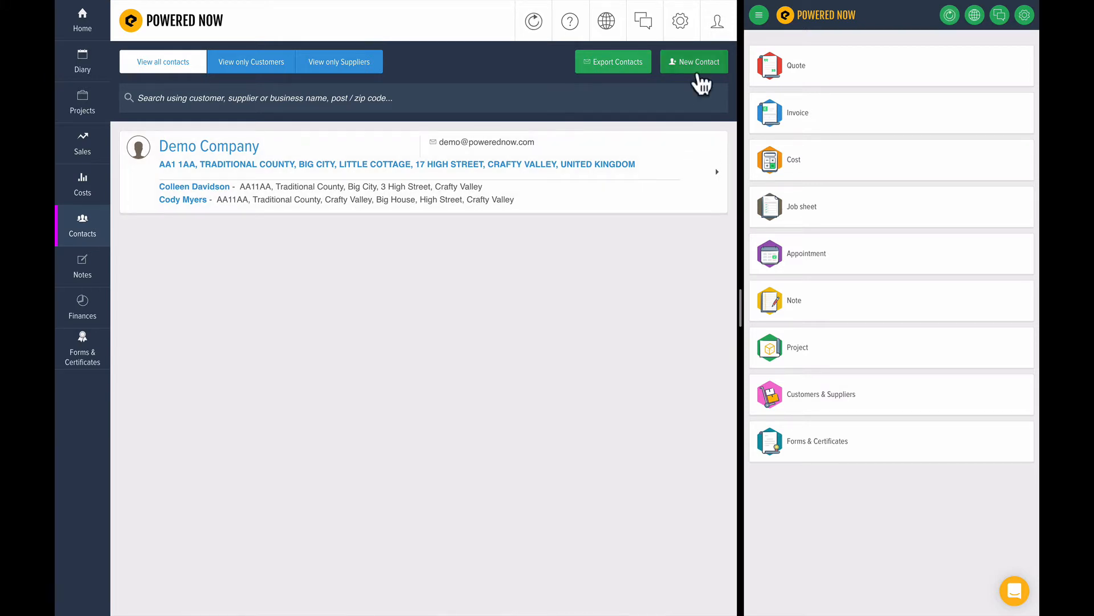
pyautogui.click(694, 61)
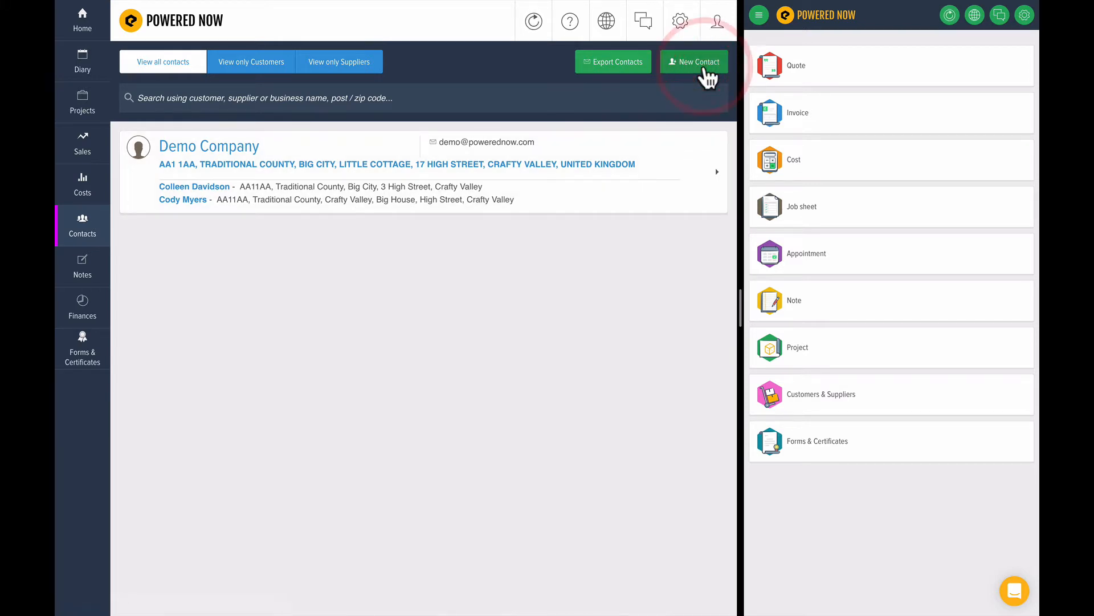
pyautogui.click(693, 61)
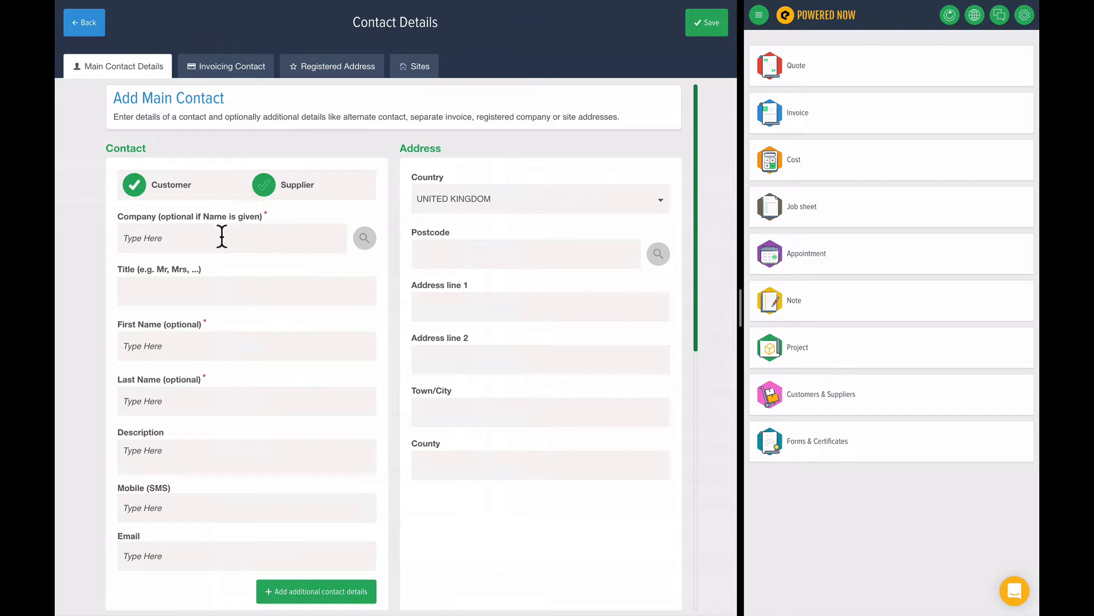
# Enter company 'Larry the Landlord', title Mr and the contact's first and last name.
pyautogui.click(233, 238)
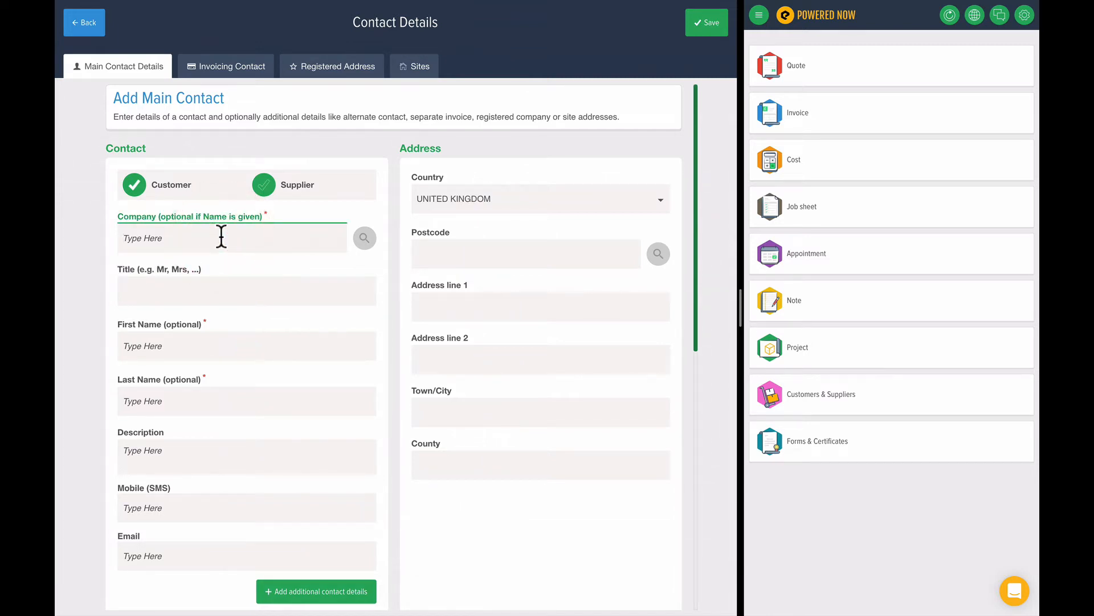
pyautogui.write('Larry')
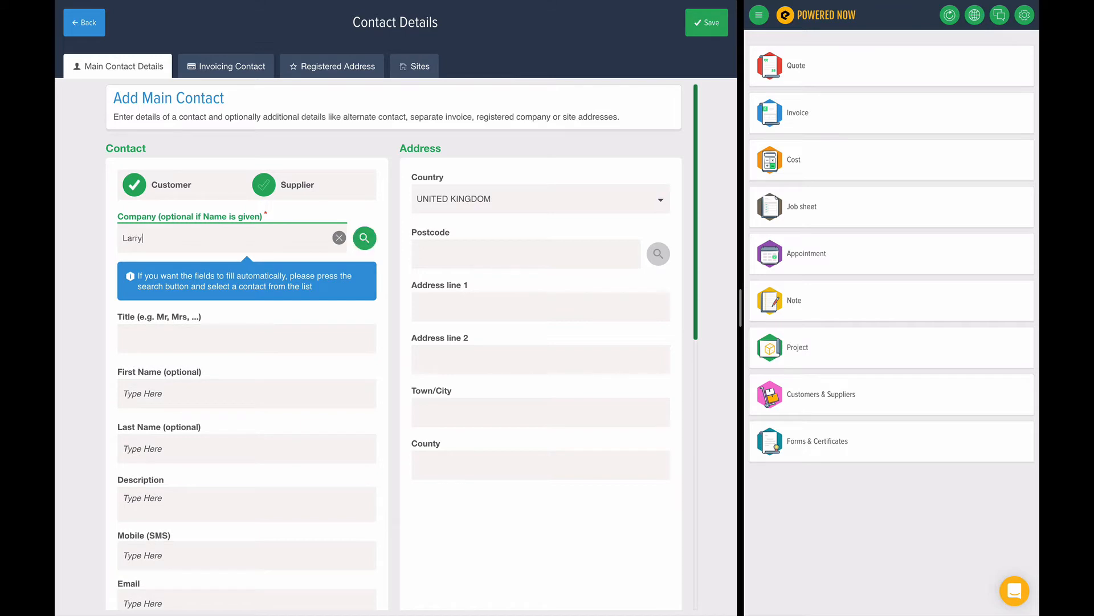
pyautogui.write('the Land')
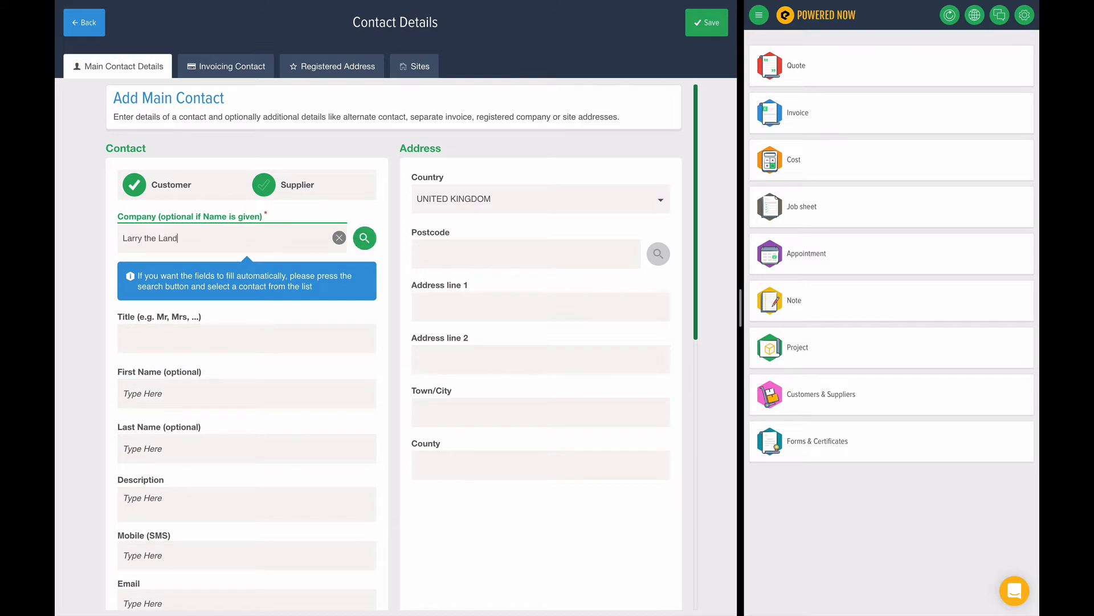
pyautogui.click(246, 338)
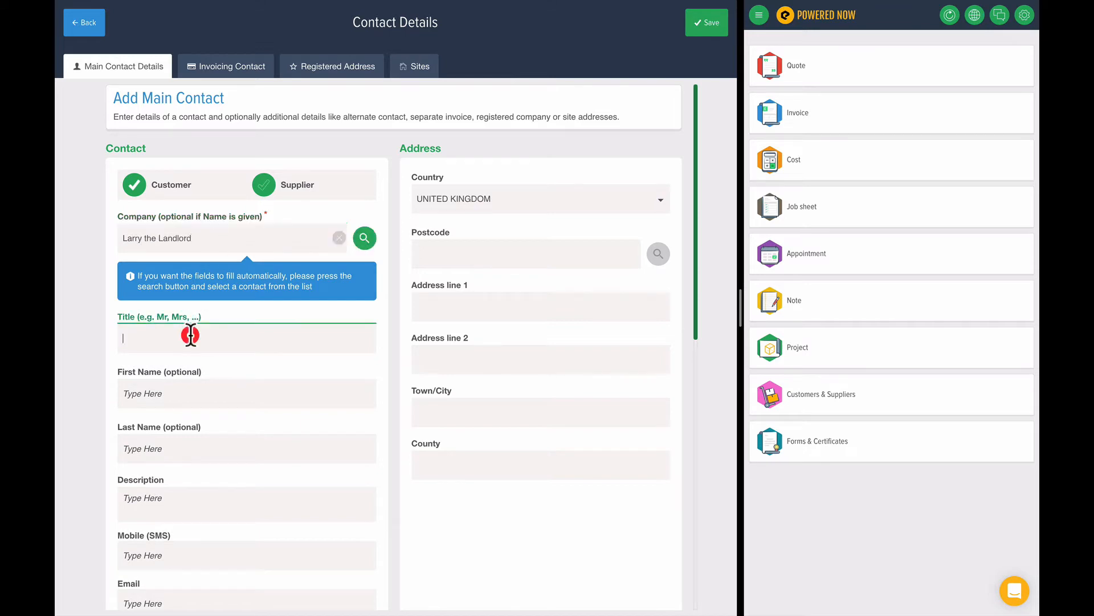
pyautogui.write('Mr')
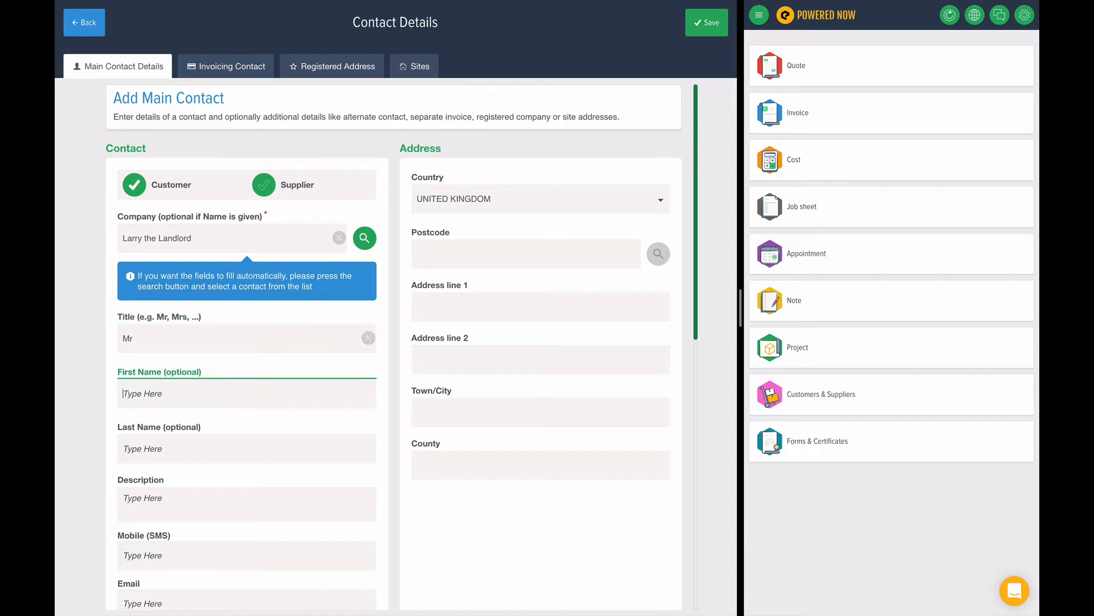
pyautogui.write('Landlord')
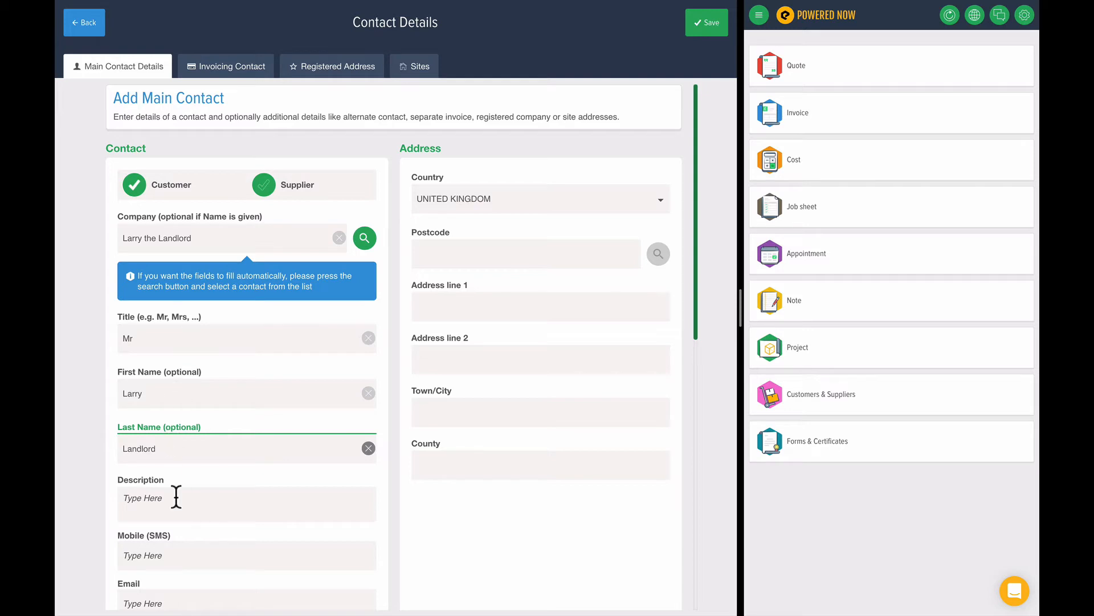
pyautogui.scroll(-3)
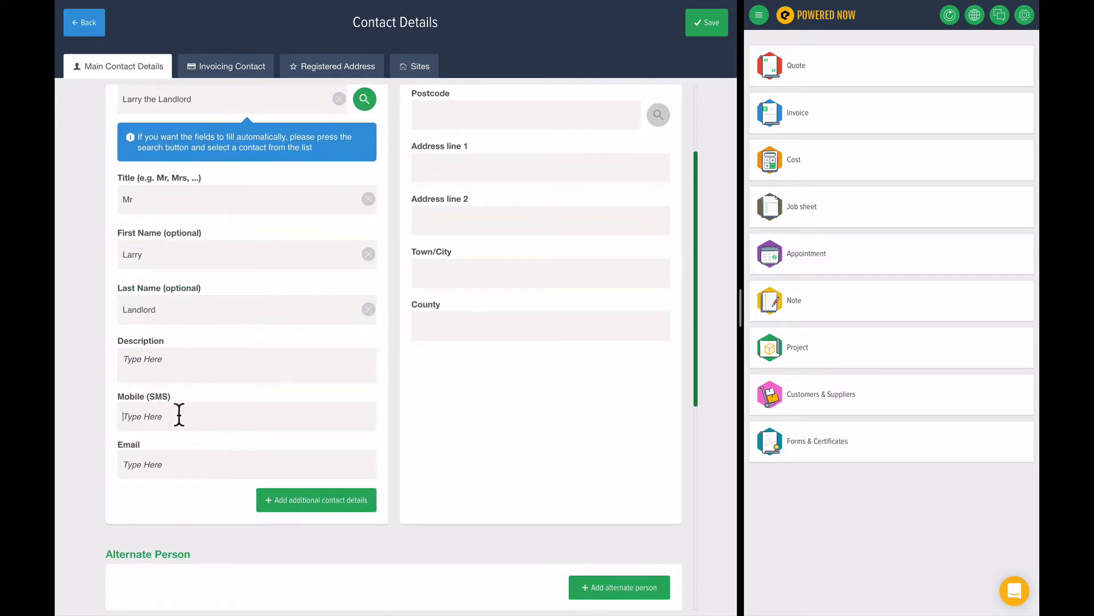
pyautogui.write('07')
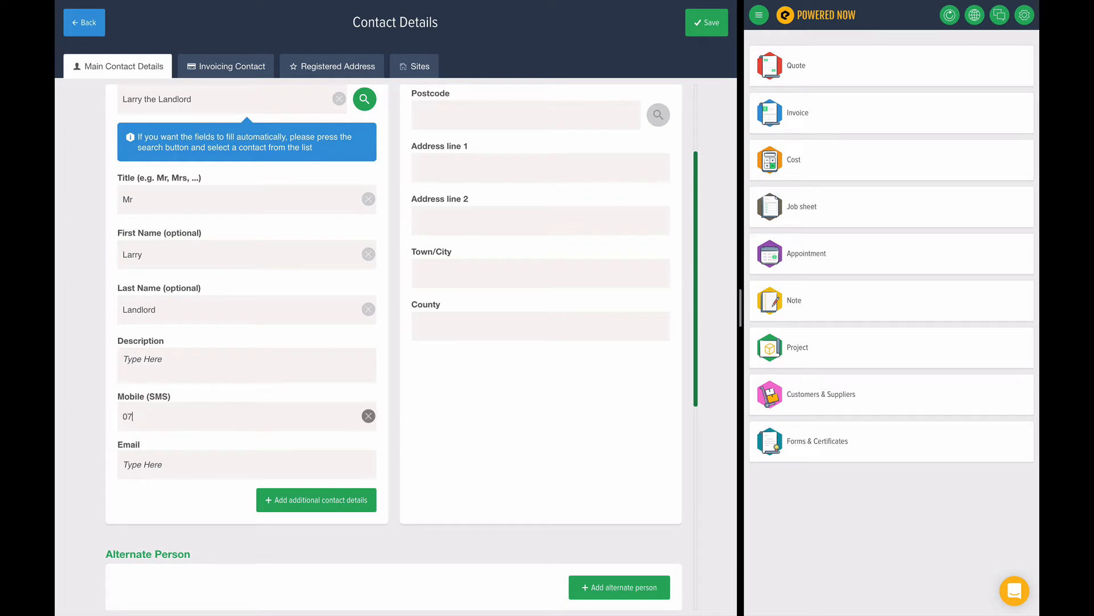
pyautogui.write('595301')
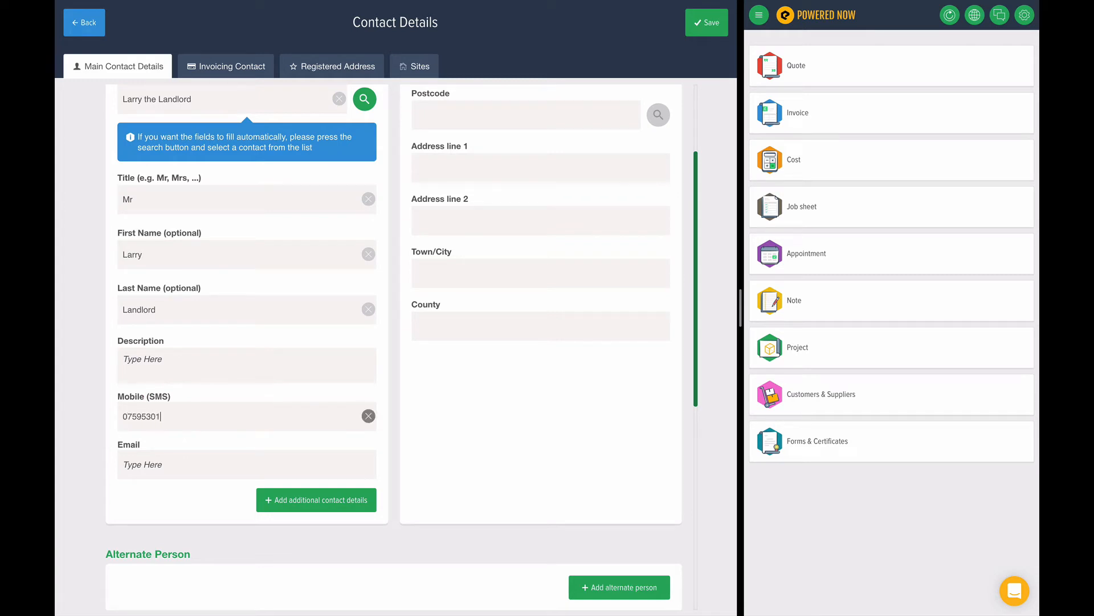
pyautogui.write('468')
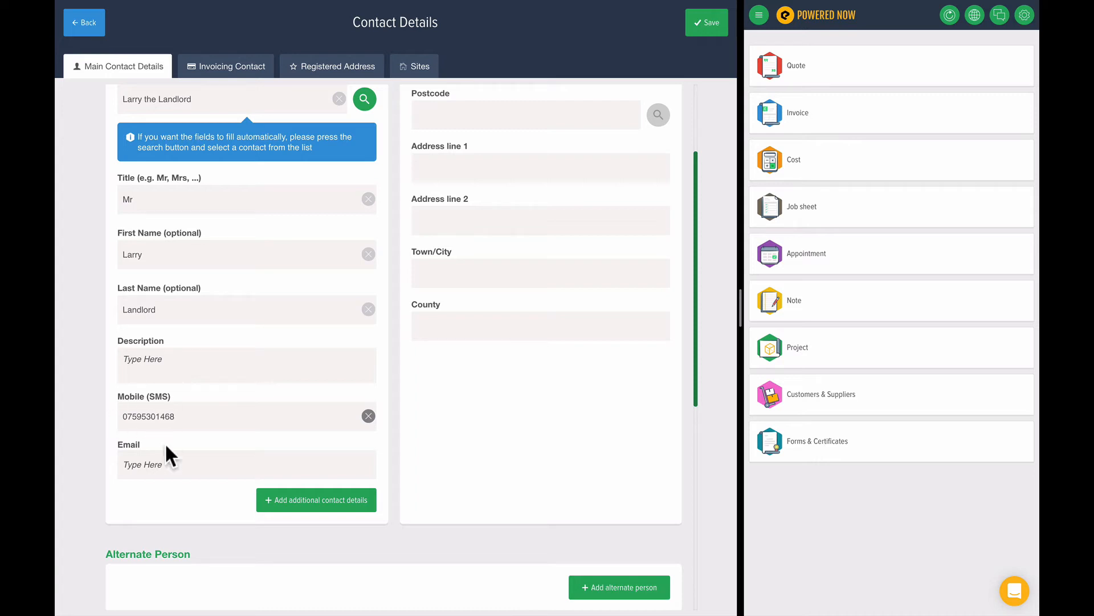
pyautogui.write('ben')
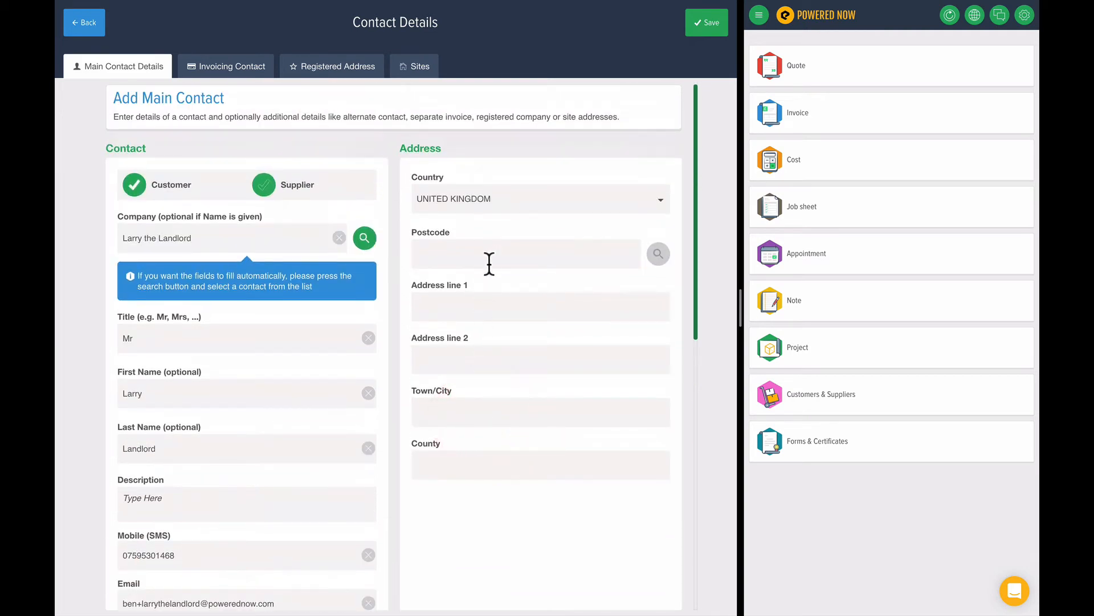
# Look up postcode AA11AA to fill 1 High Street, Crafty Valley, Big City, Postal County.
pyautogui.write('A111AA')
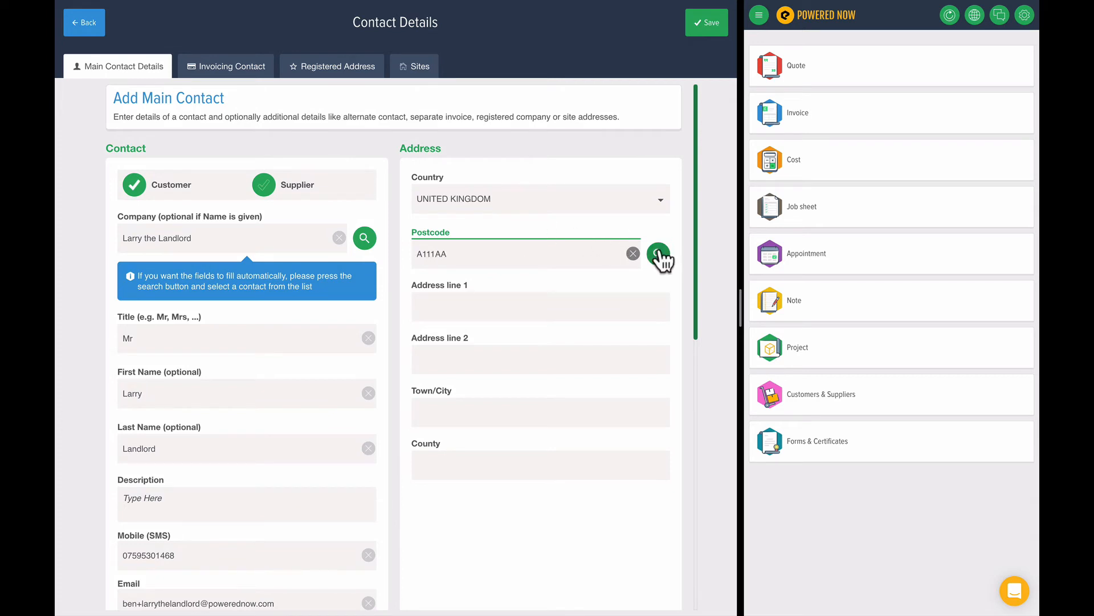
pyautogui.click(658, 253)
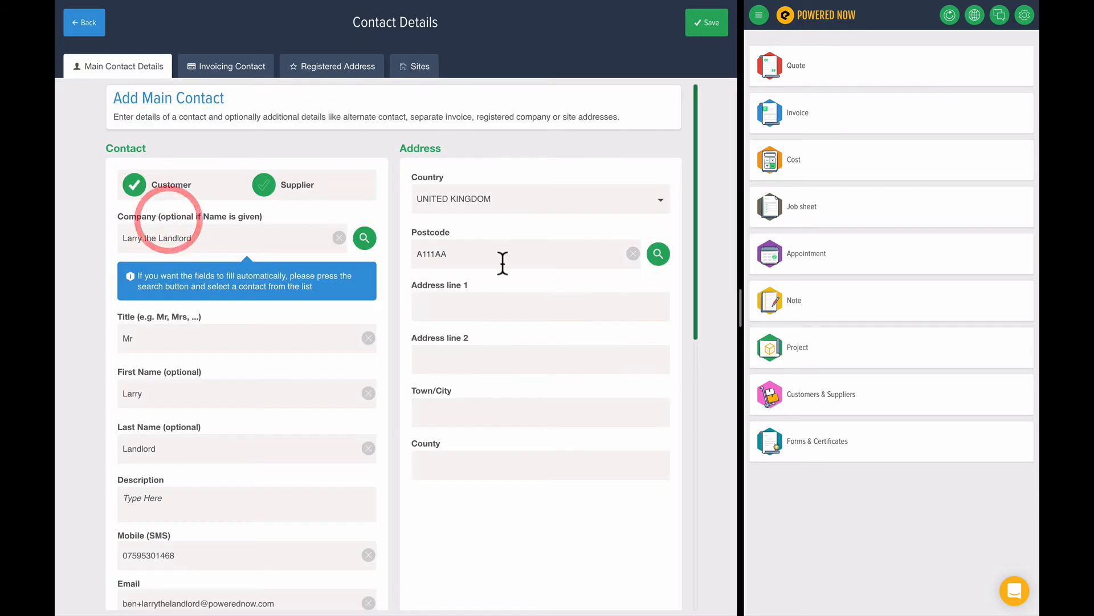
pyautogui.write('AA1')
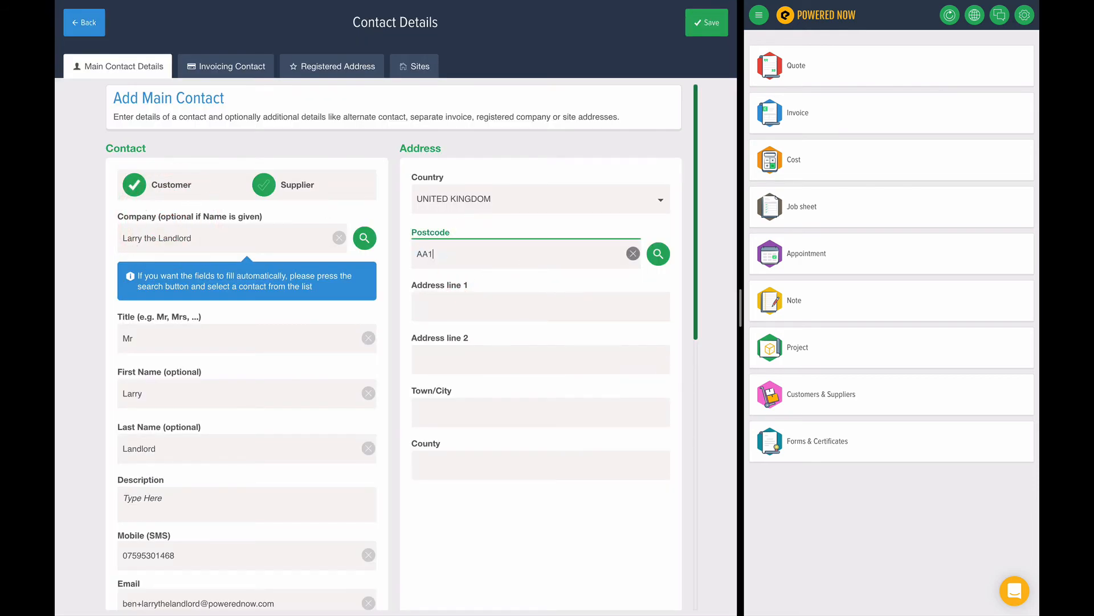
pyautogui.click(656, 253)
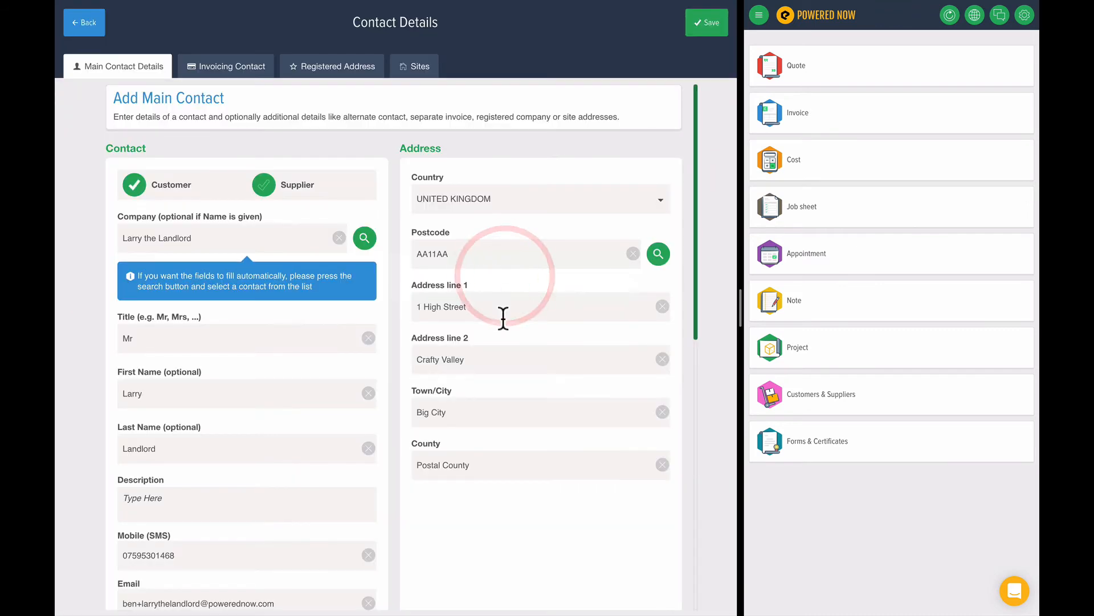
pyautogui.scroll(-3)
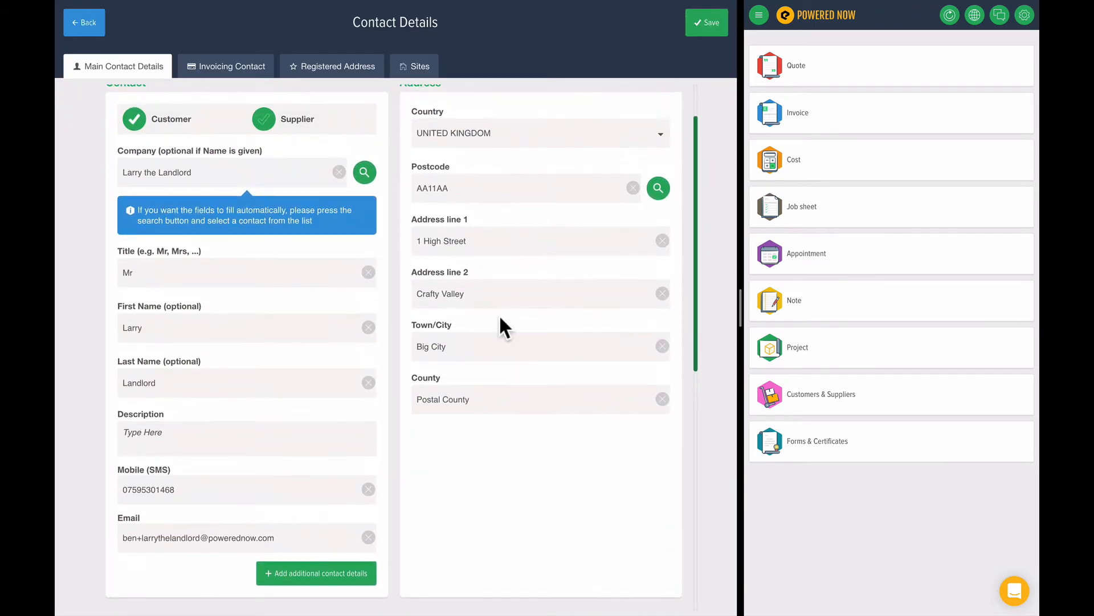
pyautogui.moveTo(369, 306)
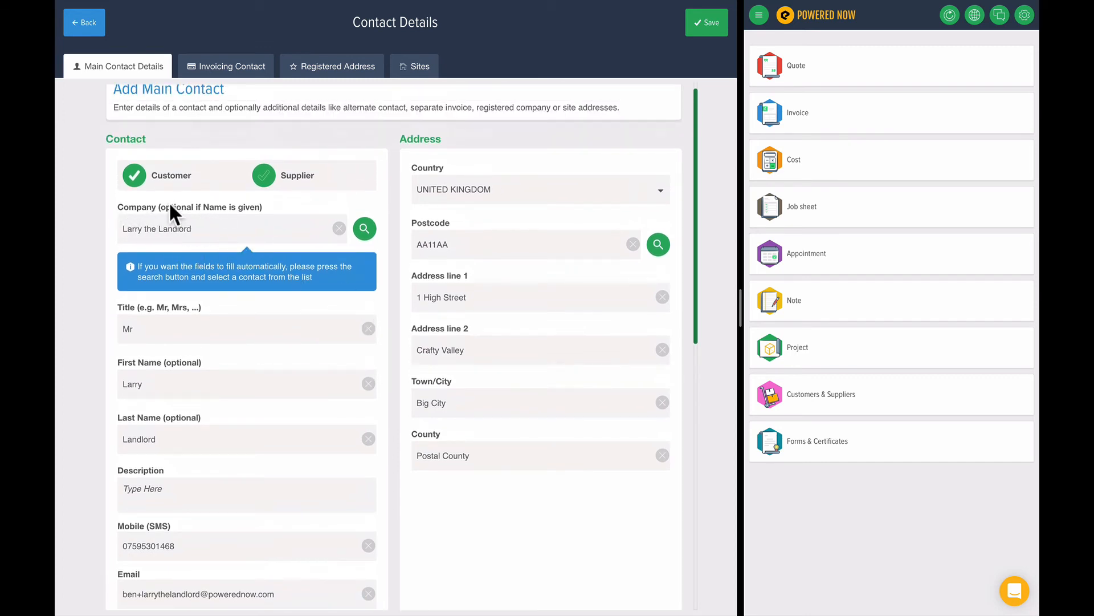
pyautogui.moveTo(204, 424)
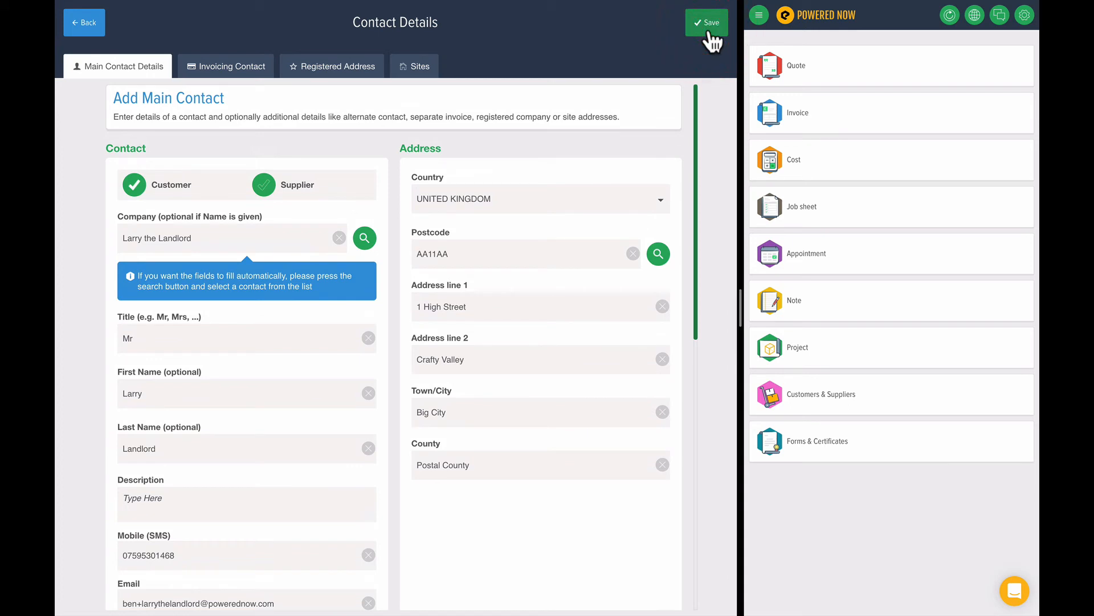
# Save the contact and decline the Create New Project suggestion.
pyautogui.click(707, 23)
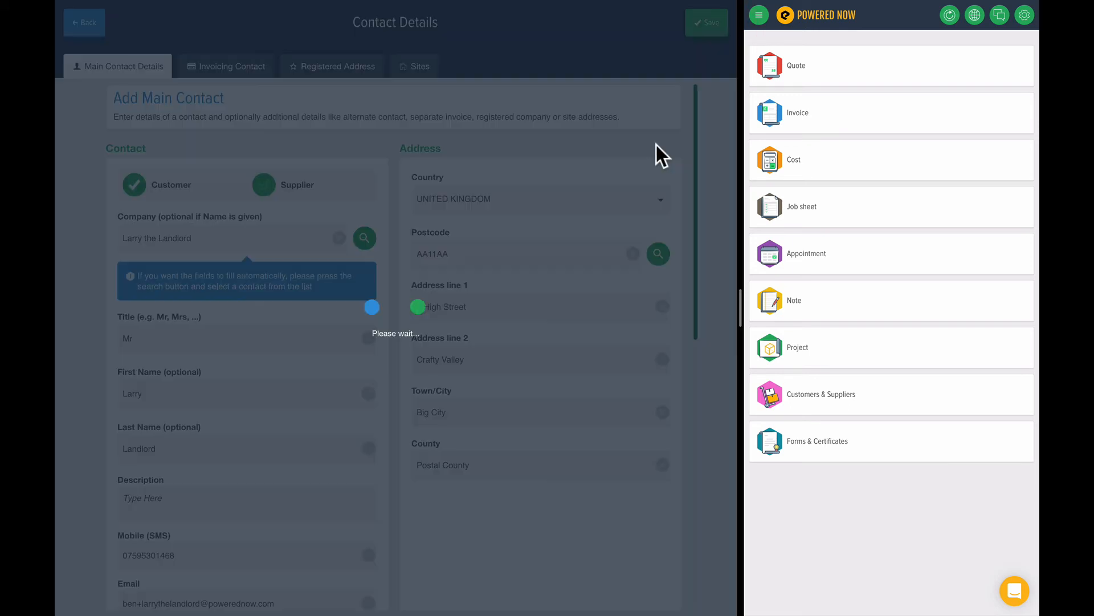
pyautogui.click(706, 23)
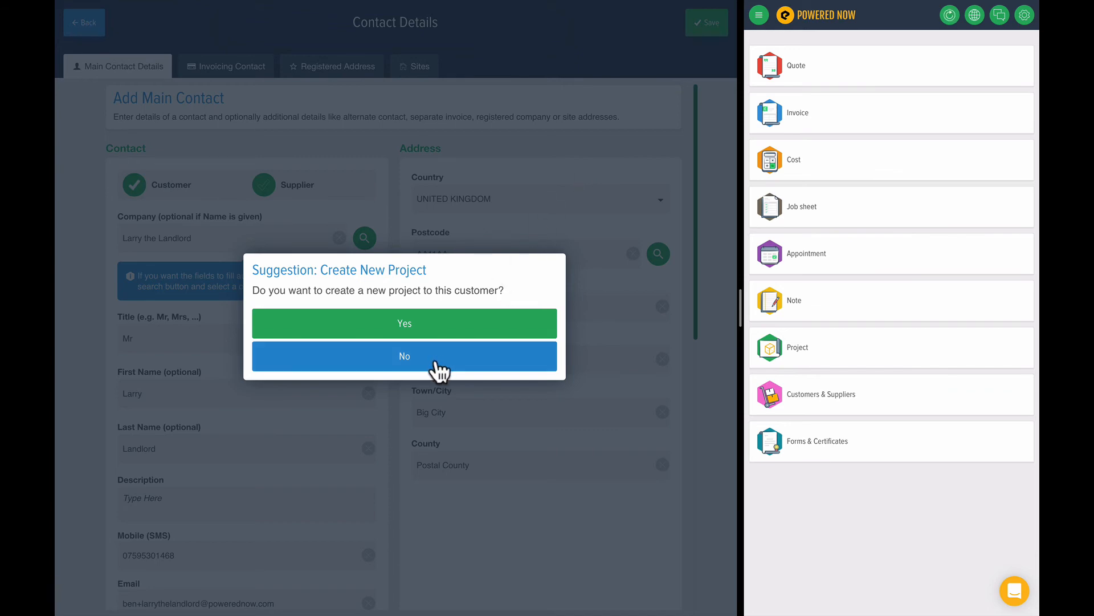
pyautogui.click(404, 355)
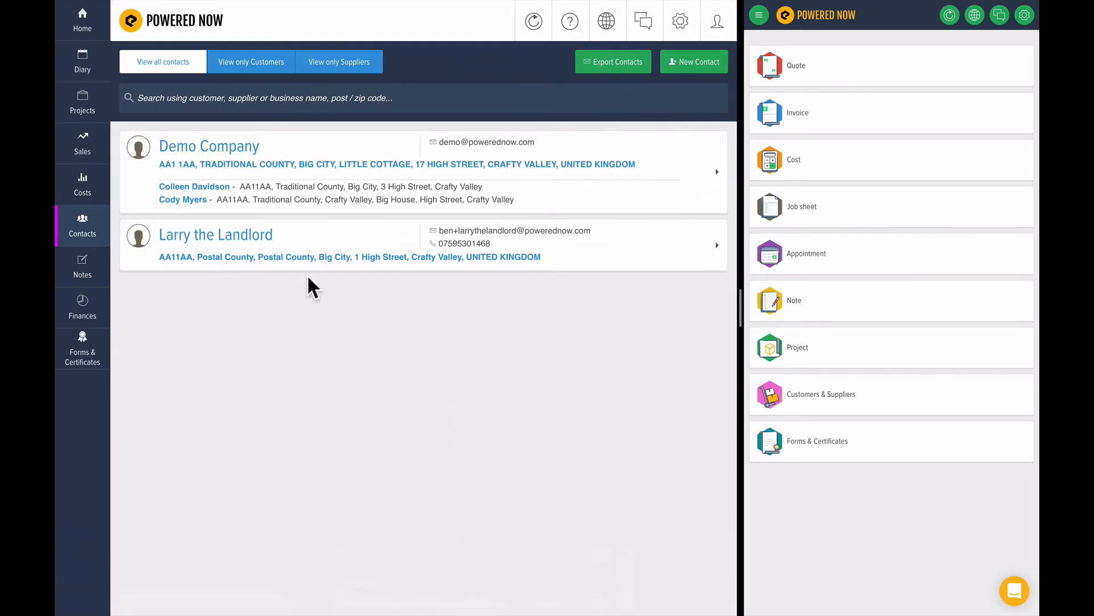
pyautogui.moveTo(342, 316)
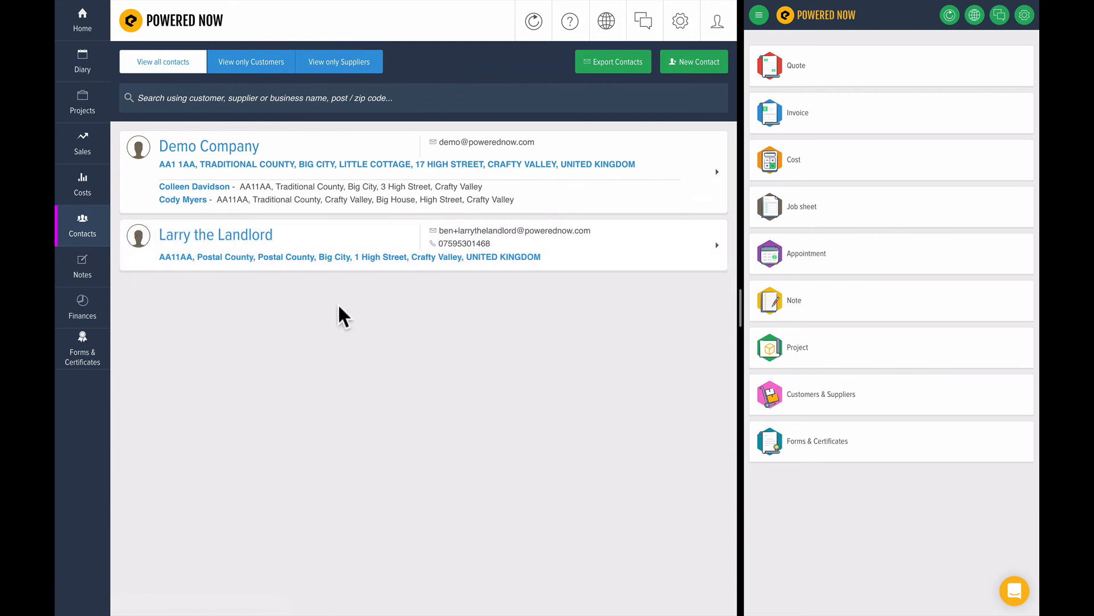
pyautogui.moveTo(766, 76)
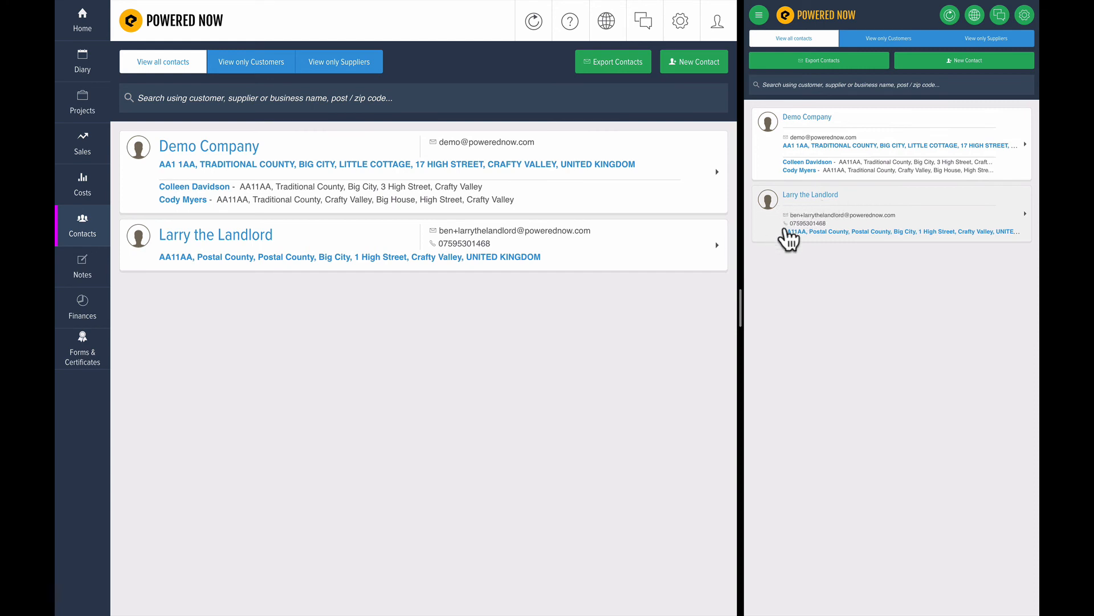
# Open Larry the Landlord's entry from the mobile contacts list.
pyautogui.click(810, 195)
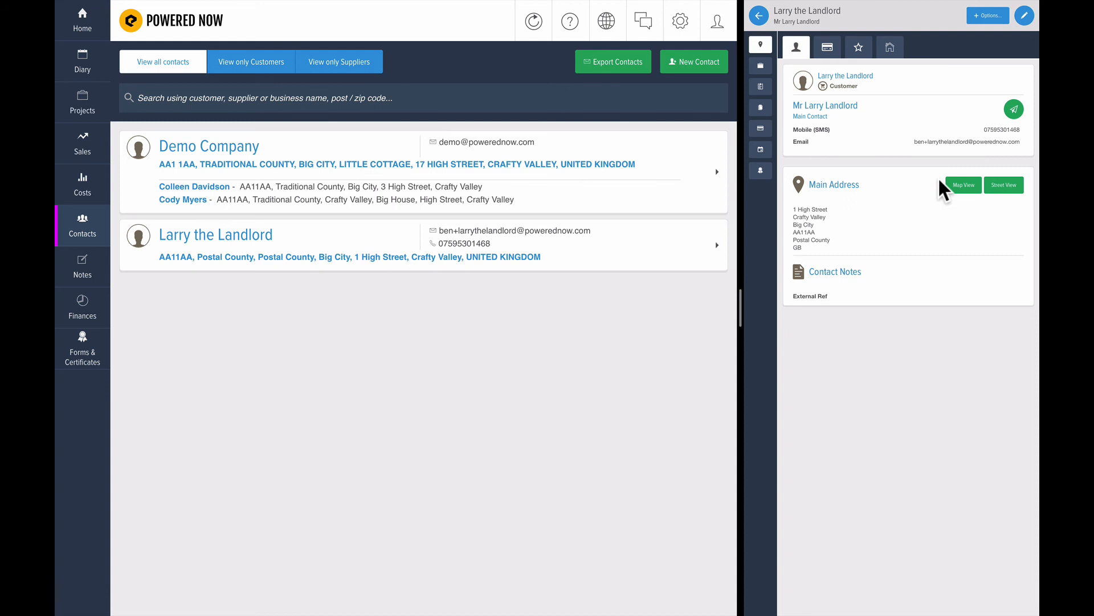
pyautogui.moveTo(790, 180)
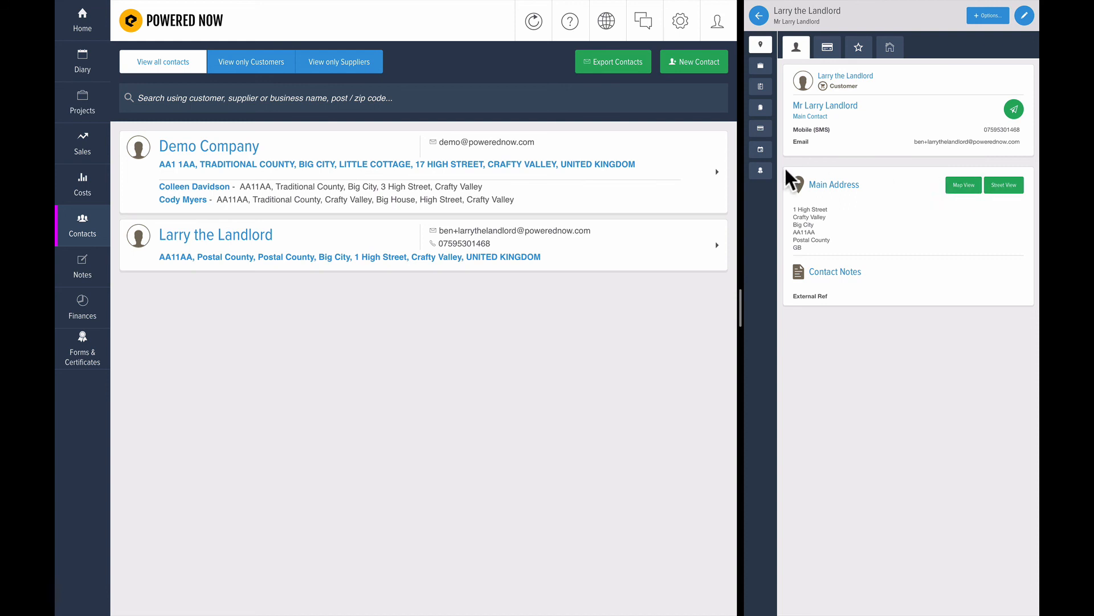
pyautogui.moveTo(949, 204)
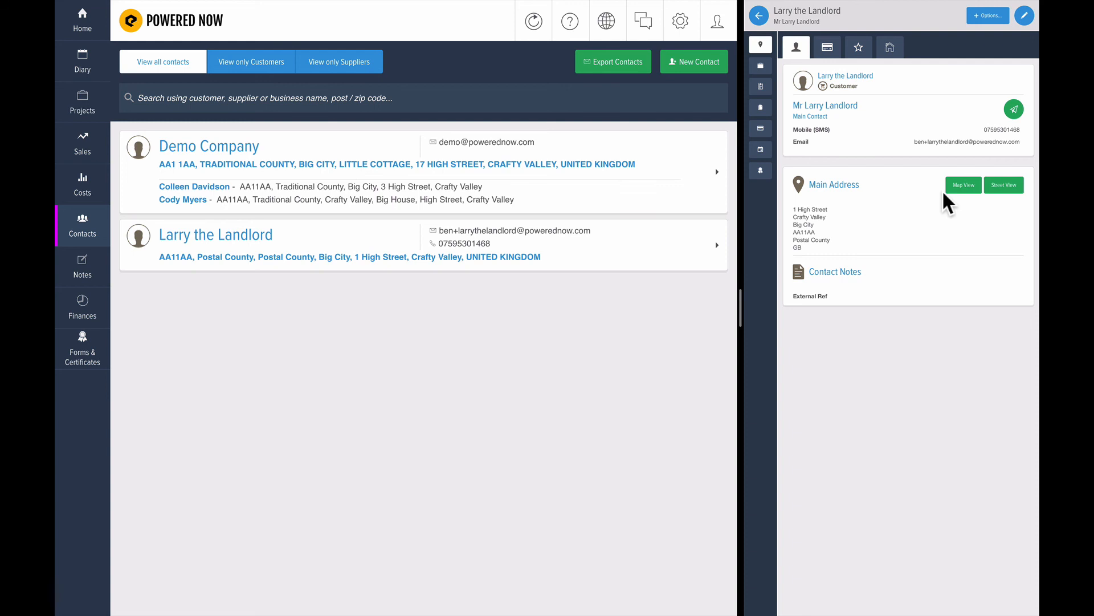
pyautogui.moveTo(963, 203)
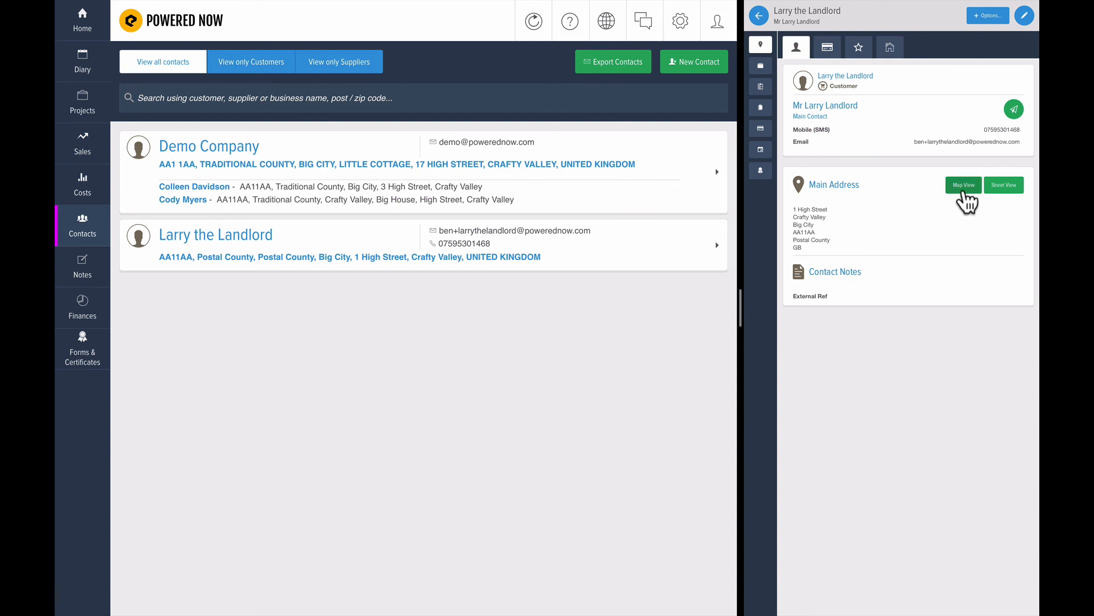